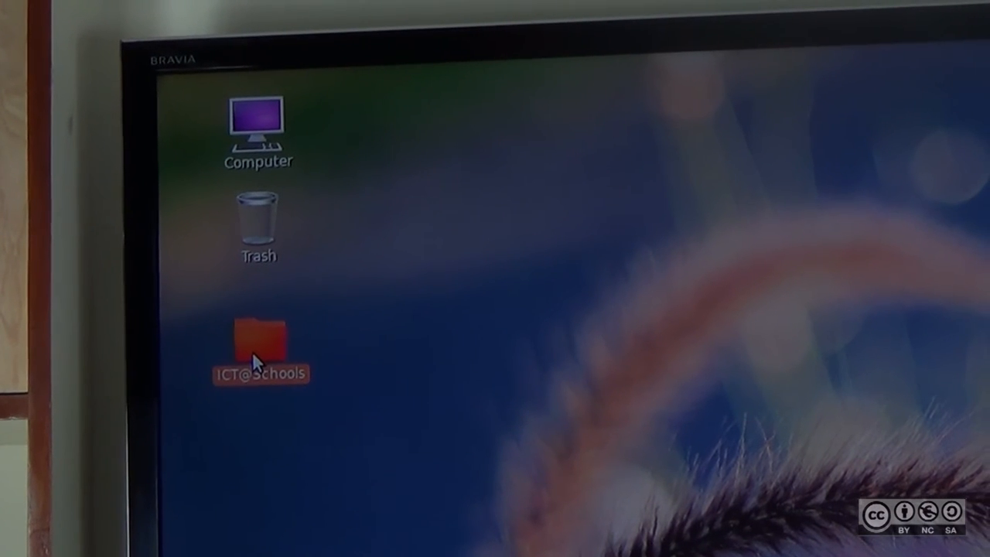
- Start compressing the desktop's ICT@Schools folder from its right-click actions
{"action": "right_click", "coordinate": [259, 343]}
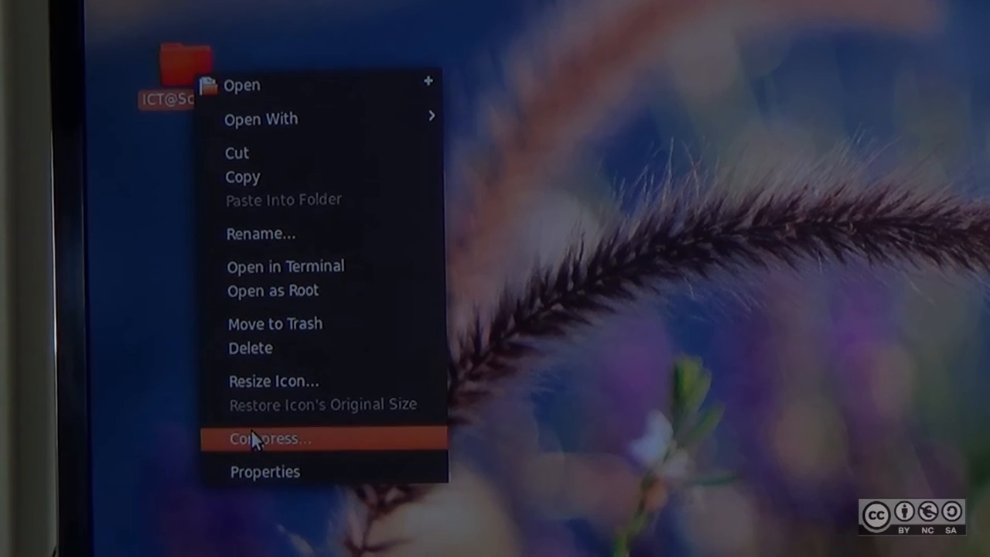
{"action": "left_click", "coordinate": [269, 439]}
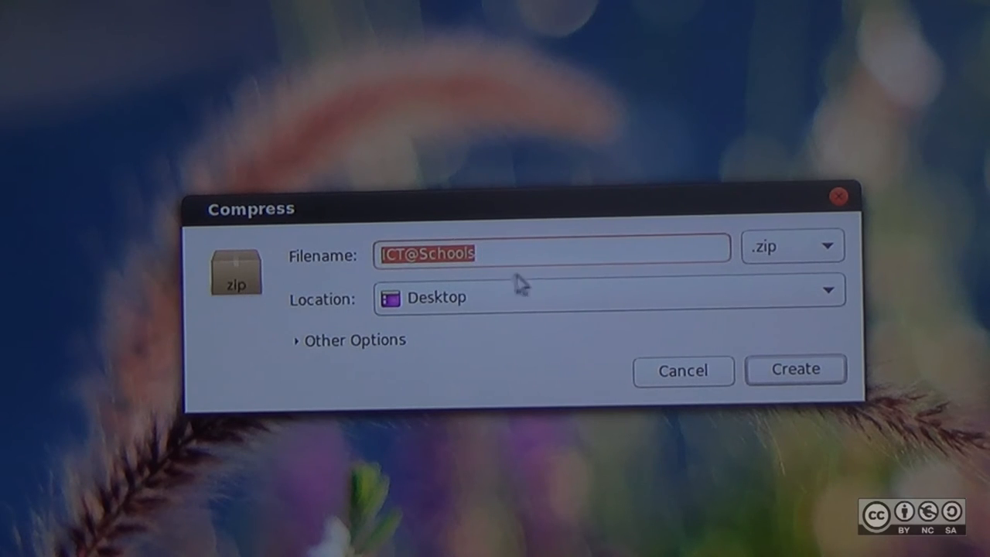
{"action": "left_click", "coordinate": [827, 246]}
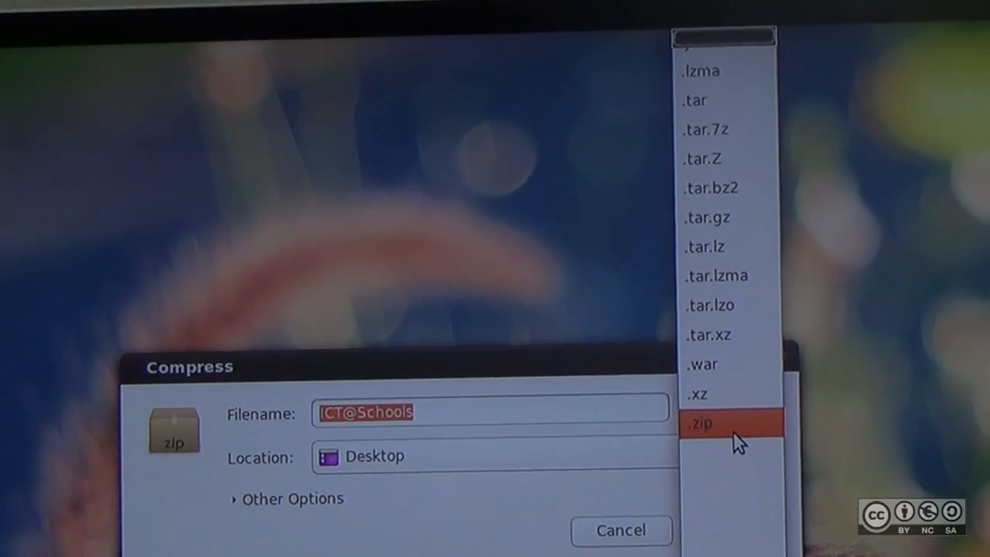
{"action": "left_click", "coordinate": [701, 424]}
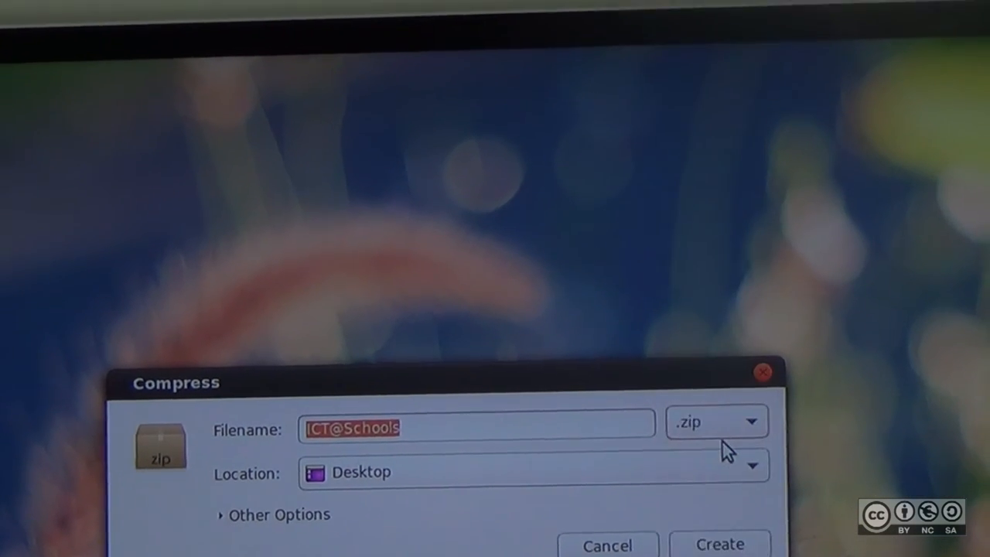
{"action": "mouse_move", "coordinate": [680, 464]}
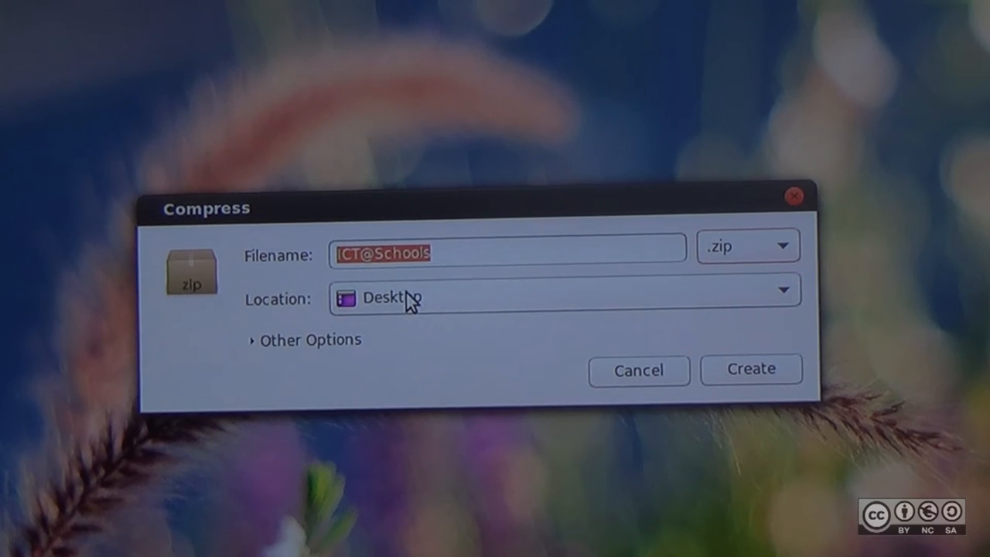
{"action": "left_click", "coordinate": [783, 291]}
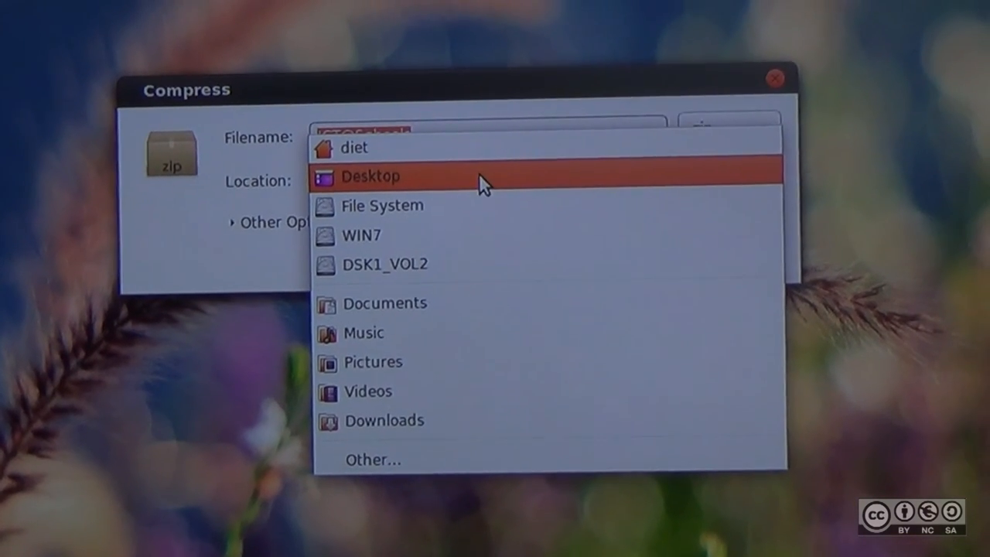
{"action": "left_click", "coordinate": [369, 177]}
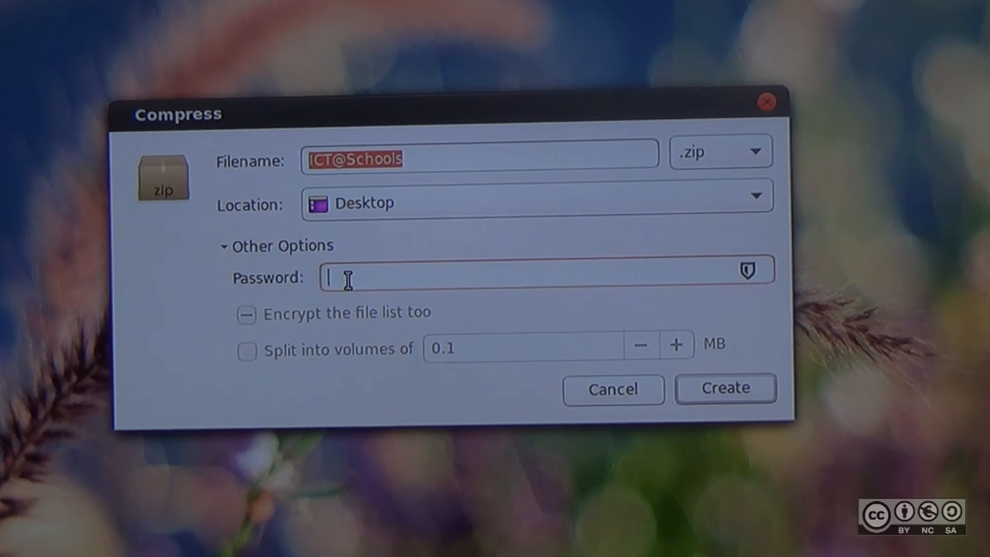
{"action": "mouse_move", "coordinate": [400, 395]}
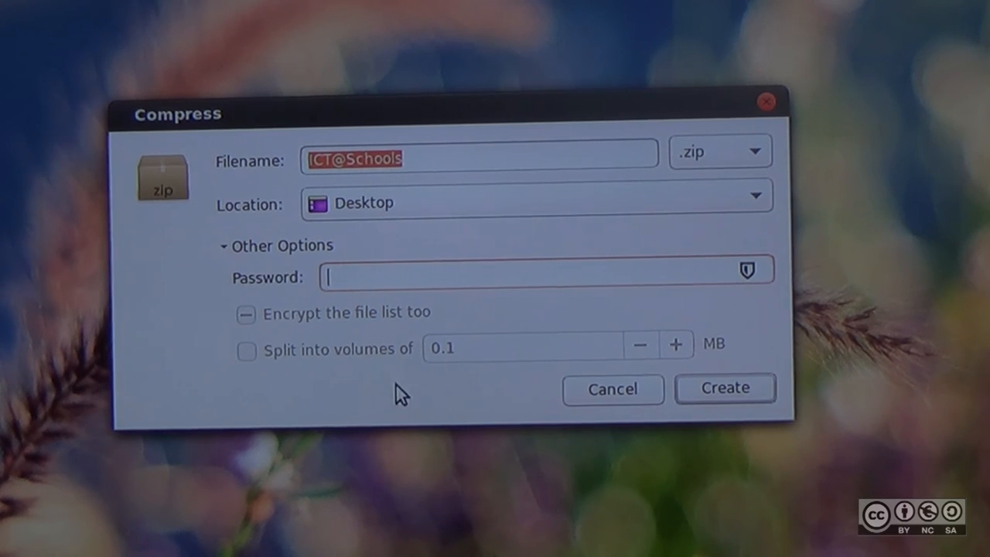
{"action": "mouse_move", "coordinate": [725, 387]}
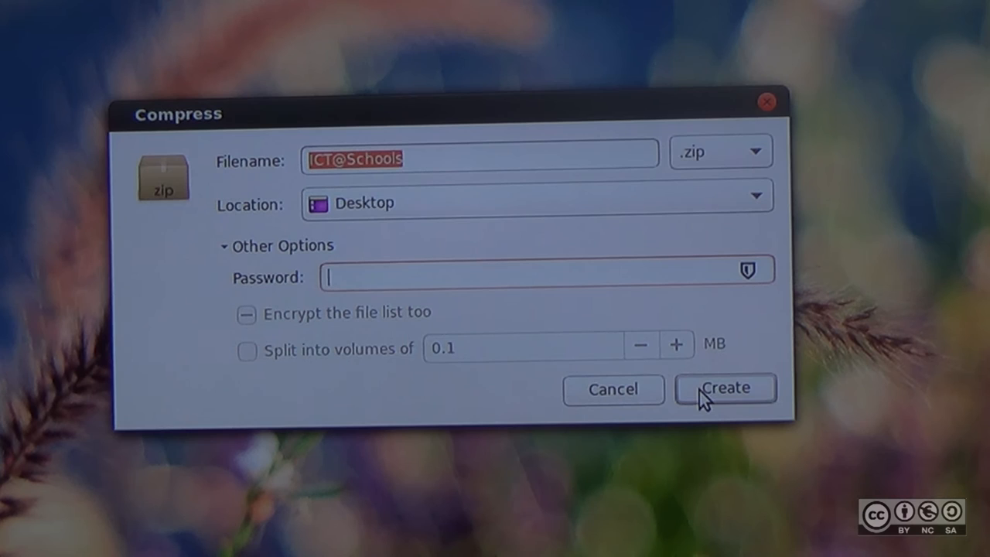
{"action": "left_click", "coordinate": [724, 388]}
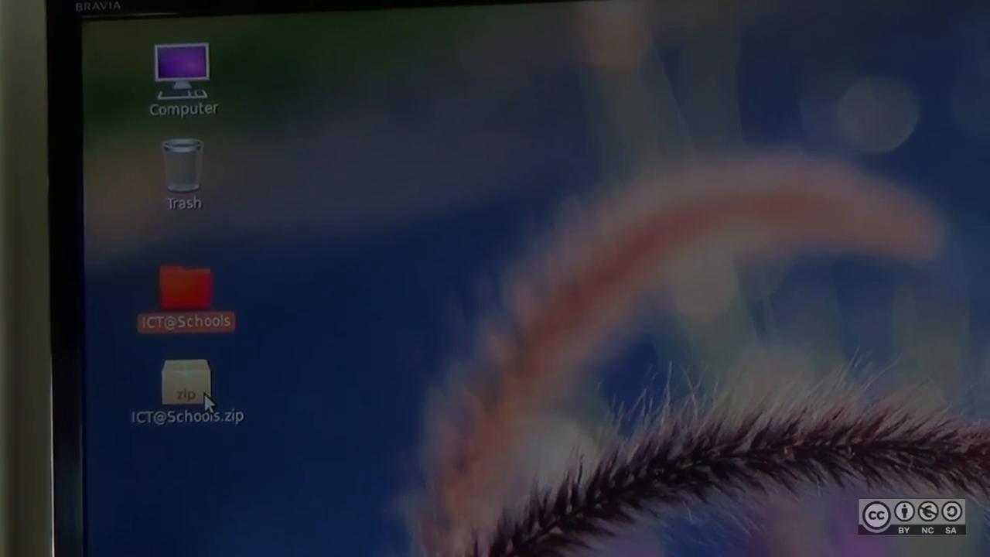
- Show the ICT@Schools folder's properties (560 items, 50.7 MB) and bring up the zip's actions
{"action": "right_click", "coordinate": [186, 302]}
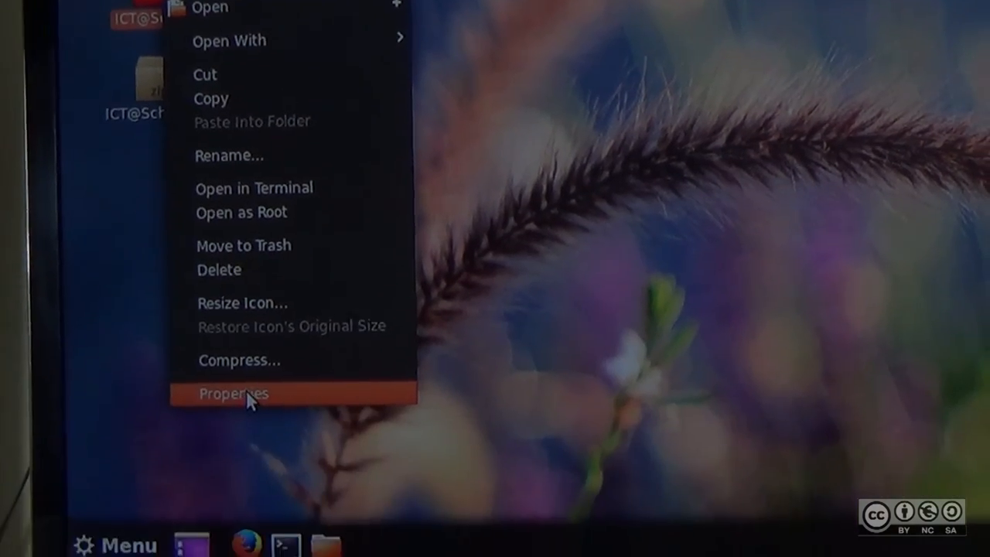
{"action": "left_click", "coordinate": [234, 395]}
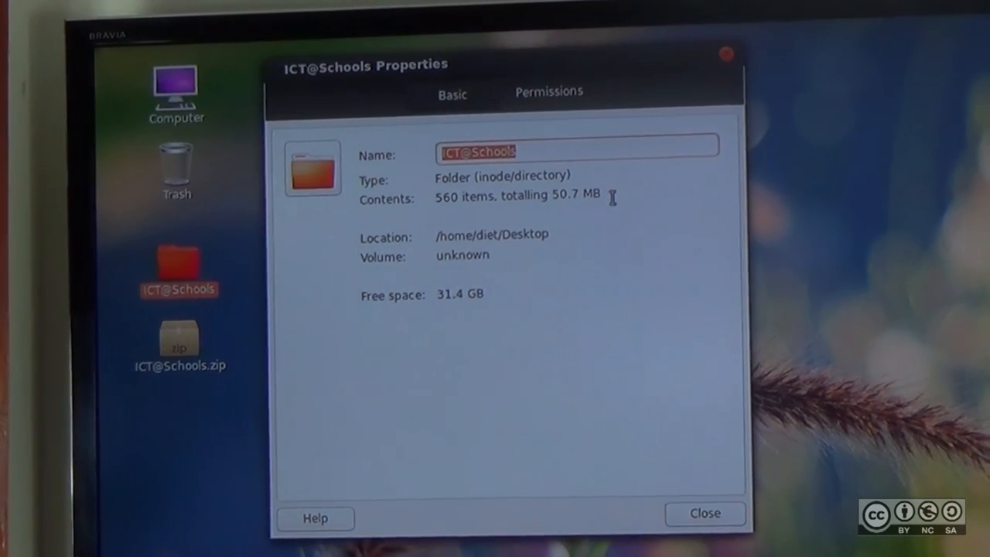
{"action": "right_click", "coordinate": [180, 341]}
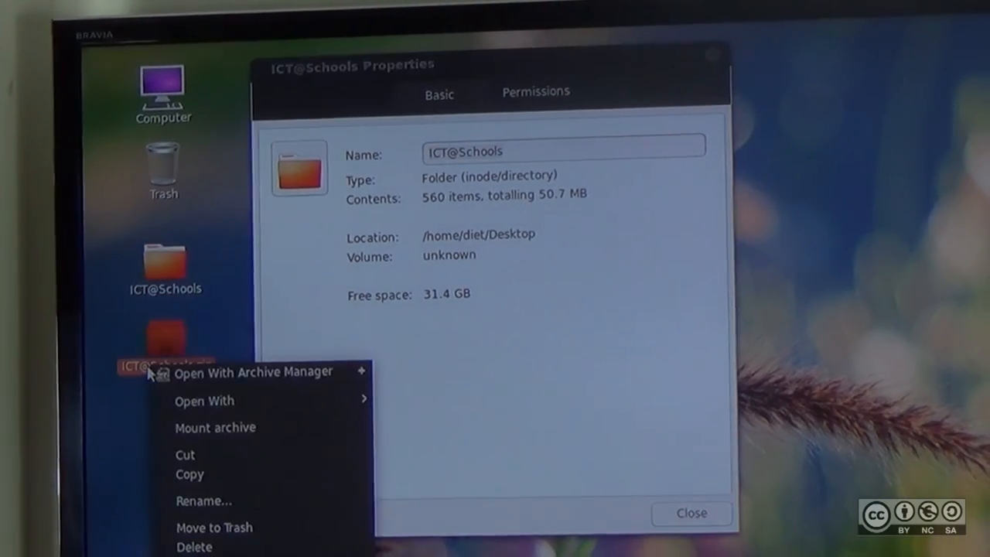